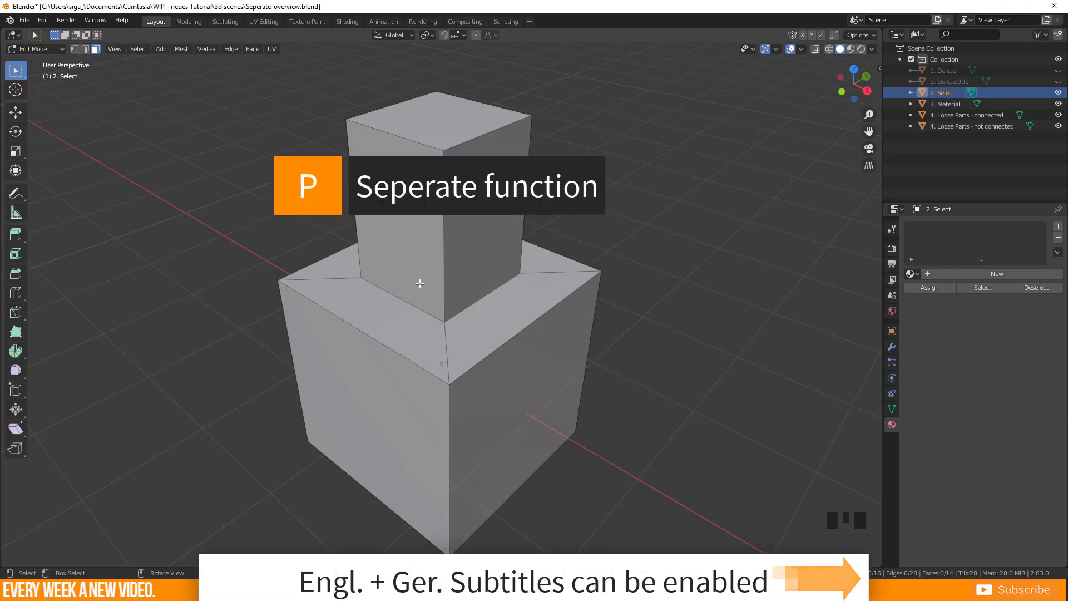
# - Hide both 1. Delete objects and select the stacked two-cube 2. Select object
pyautogui.press('p')
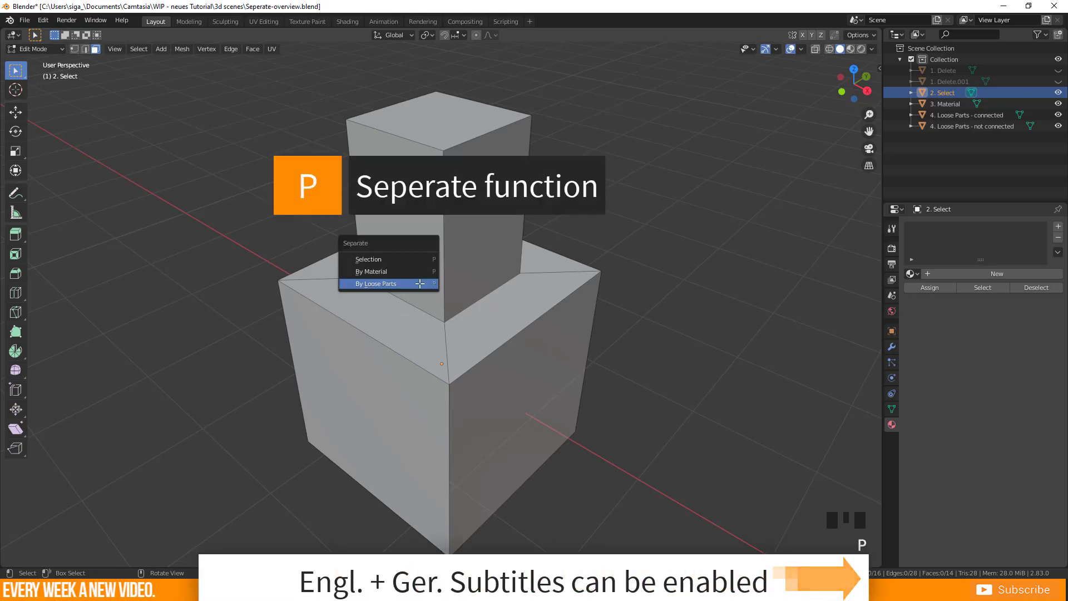
pyautogui.click(374, 283)
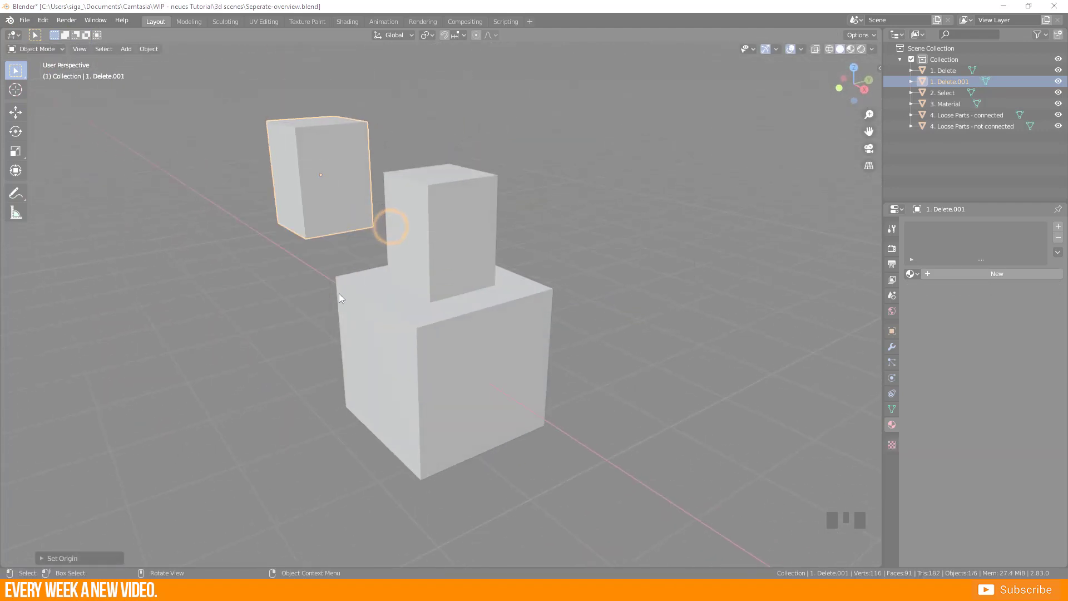
pyautogui.press('g')
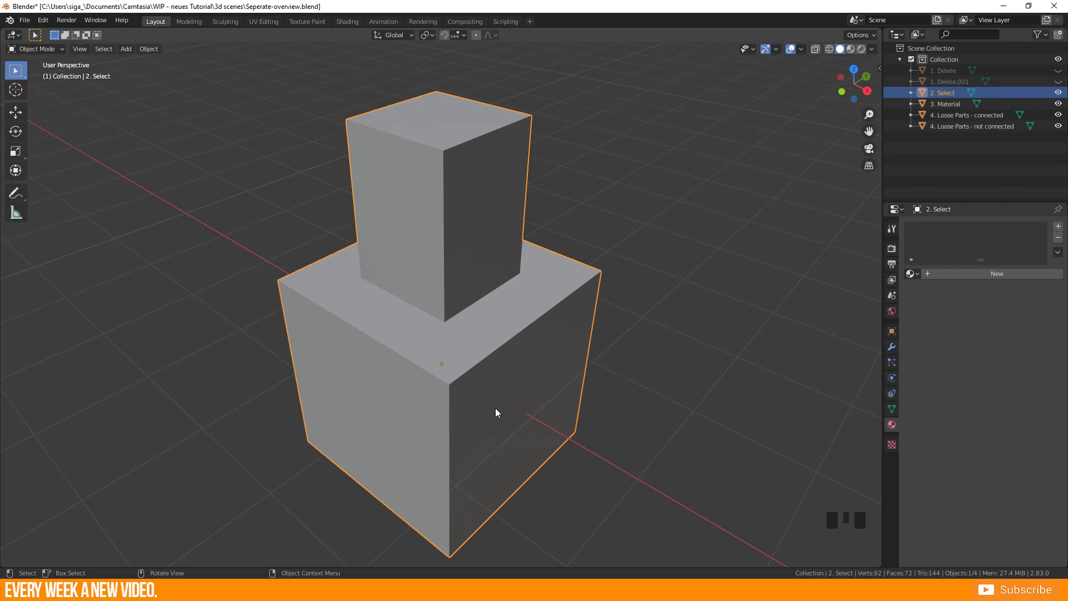
# - Enter Edit Mode on the stacked cubes and locate Separate via the context menu and Mesh menu
pyautogui.press('Tab')
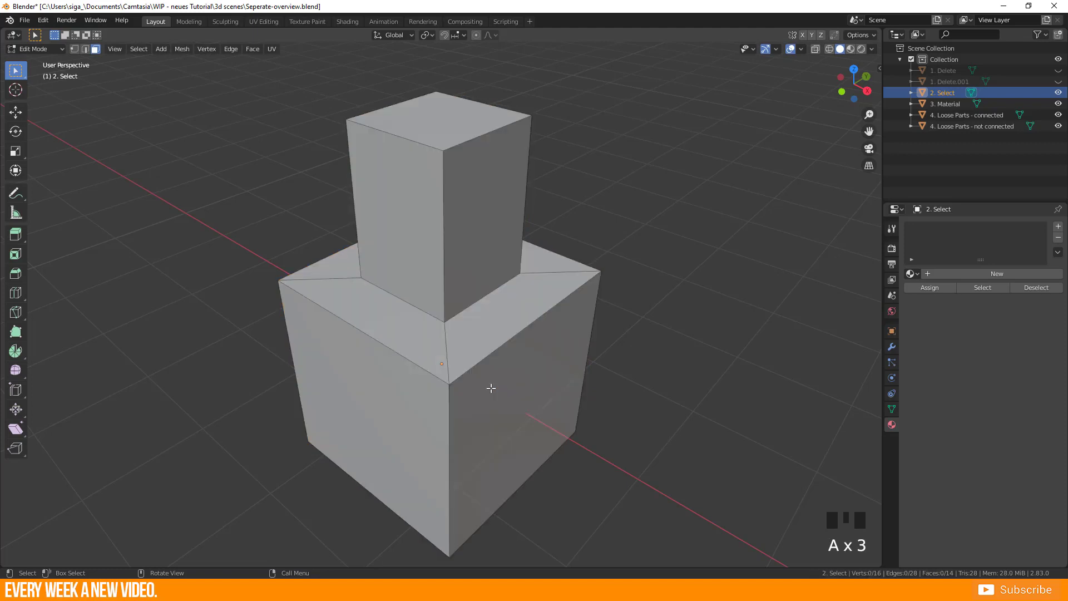
pyautogui.rightClick(490, 388)
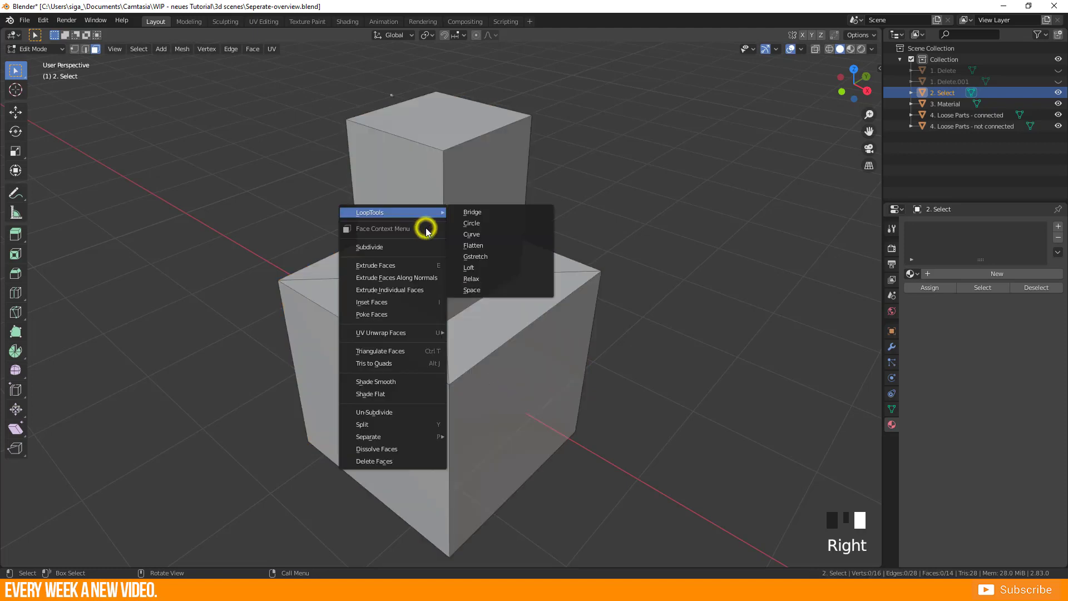
pyautogui.moveTo(391, 436)
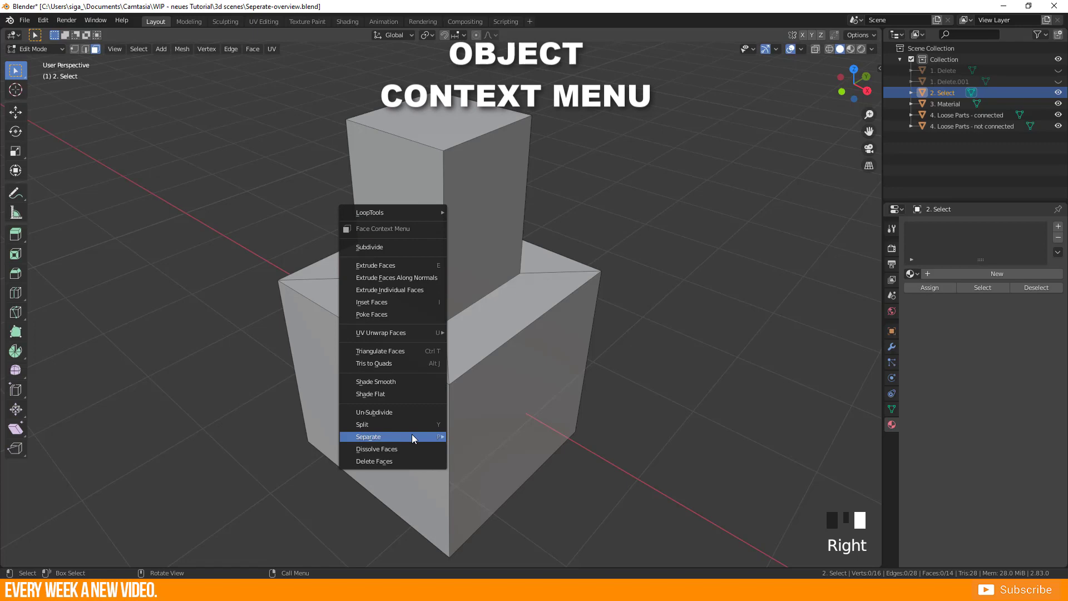
pyautogui.click(368, 436)
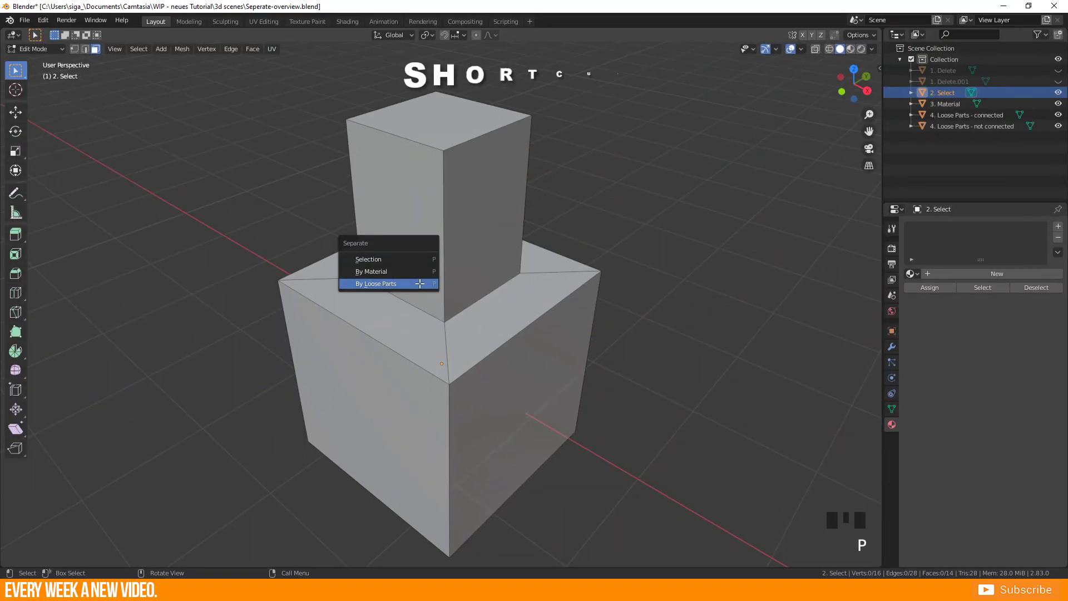
pyautogui.moveTo(369, 258)
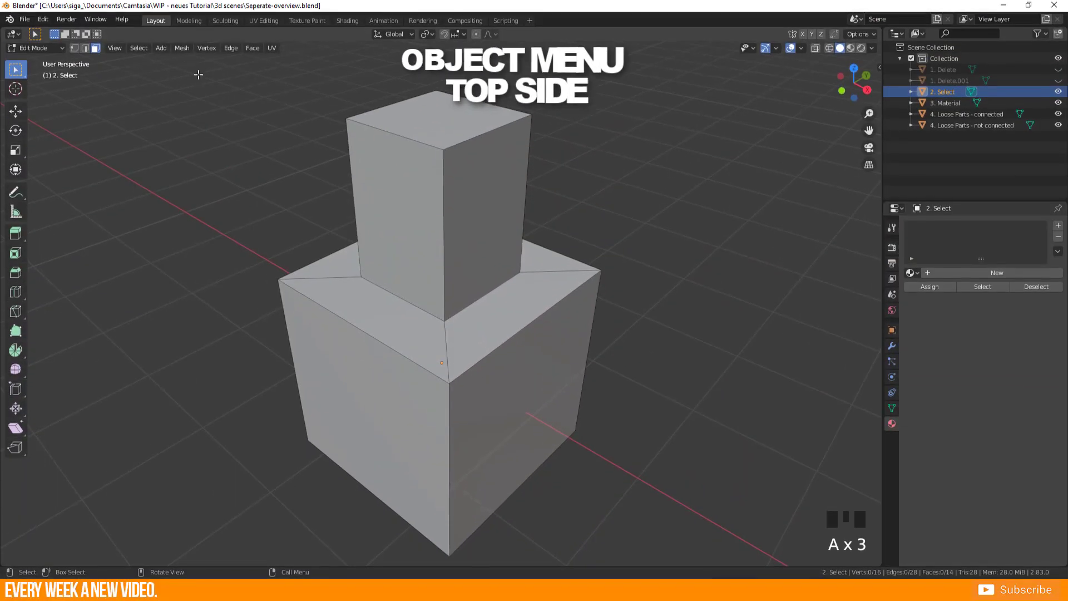
pyautogui.click(181, 48)
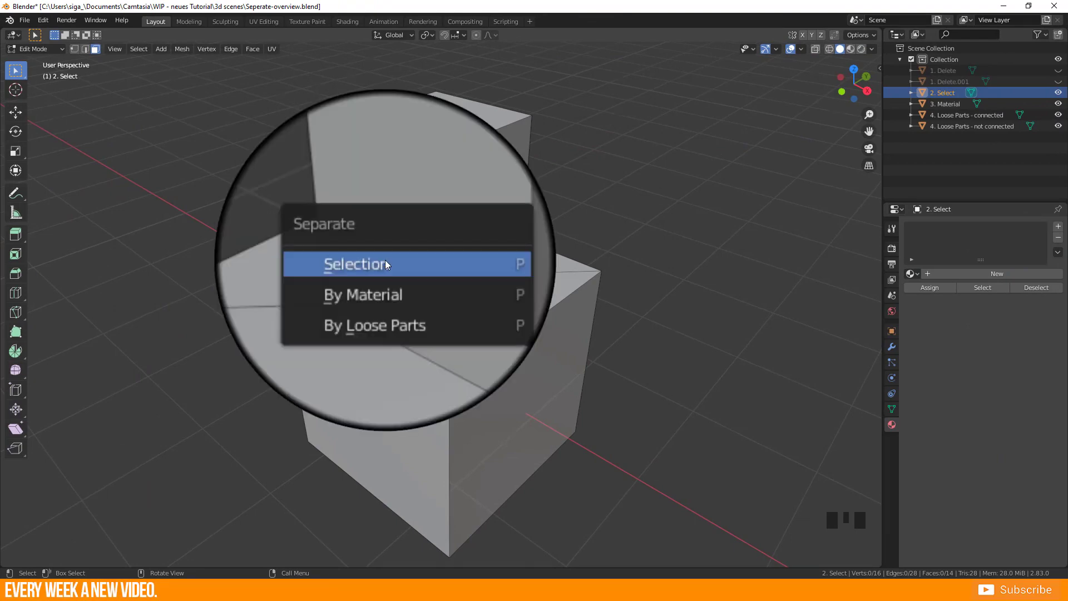
pyautogui.moveTo(397, 277)
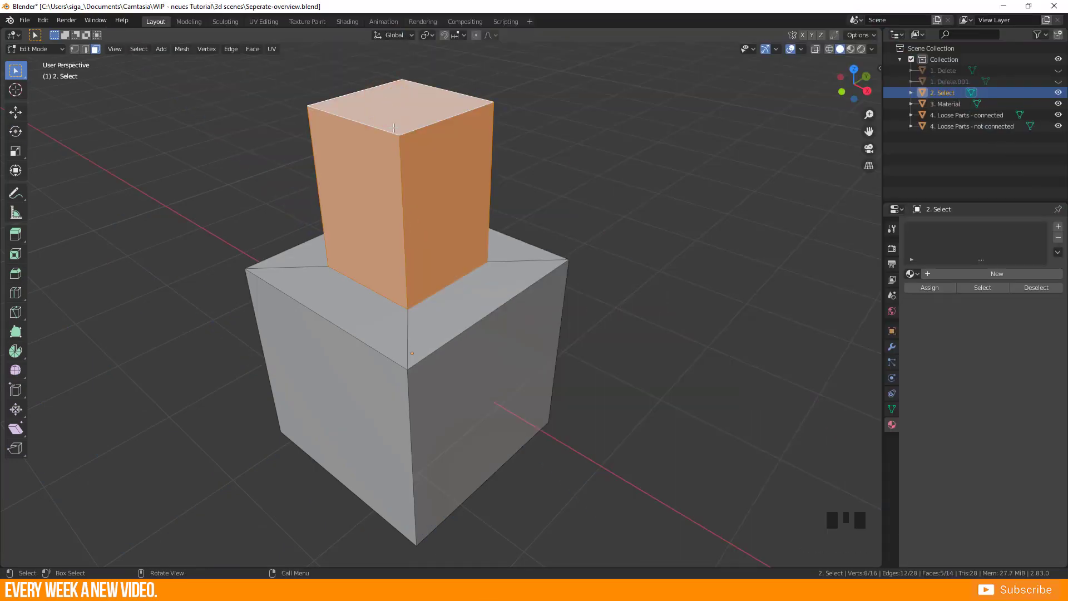
# - Separate the top cube by Selection into object 2. Select.001
pyautogui.press('p')
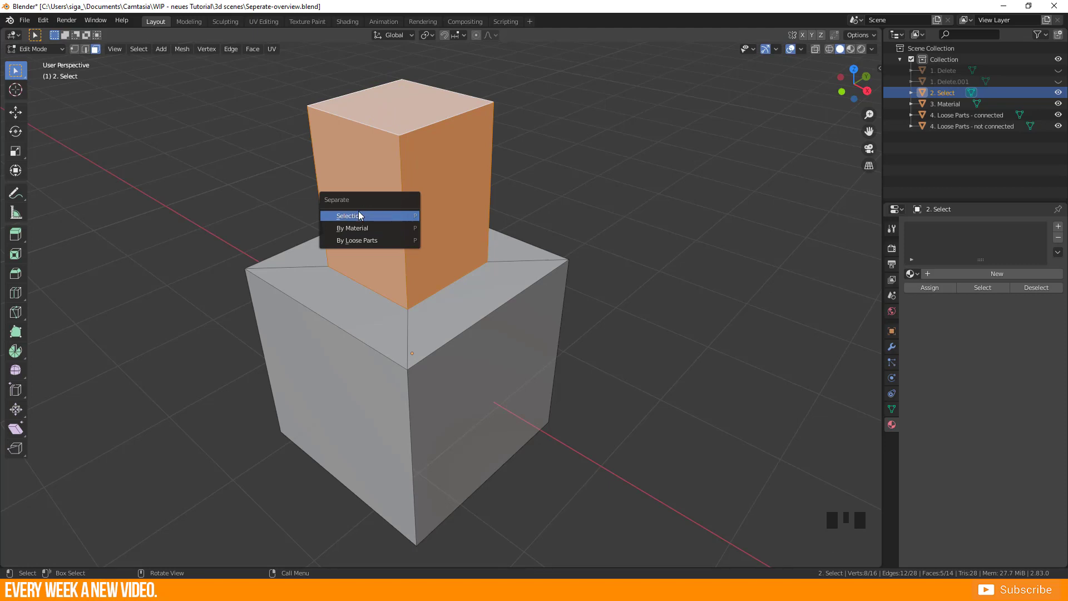
pyautogui.click(349, 216)
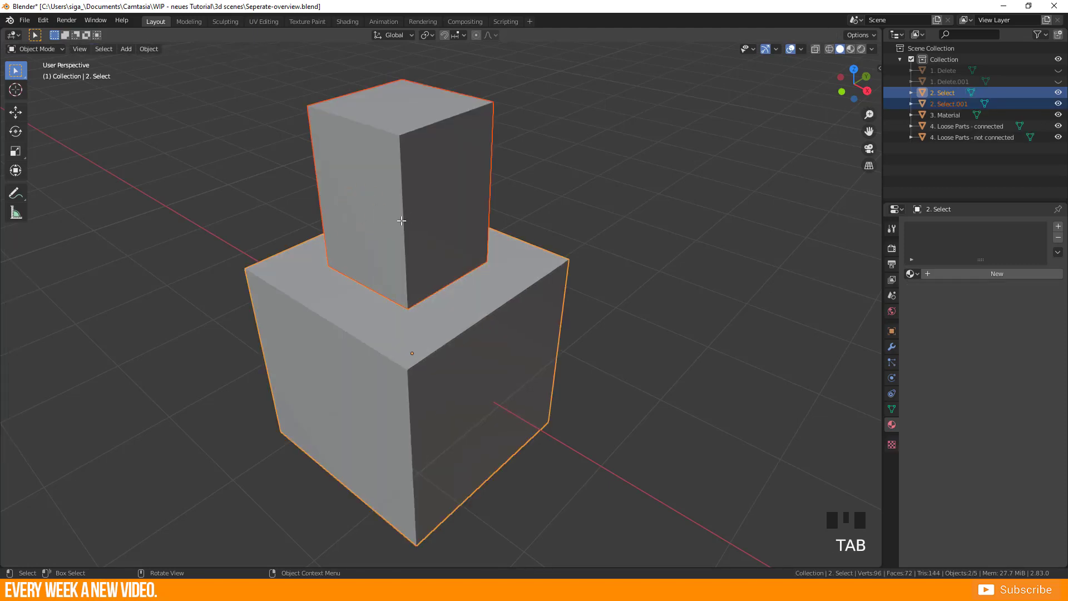
pyautogui.press('g')
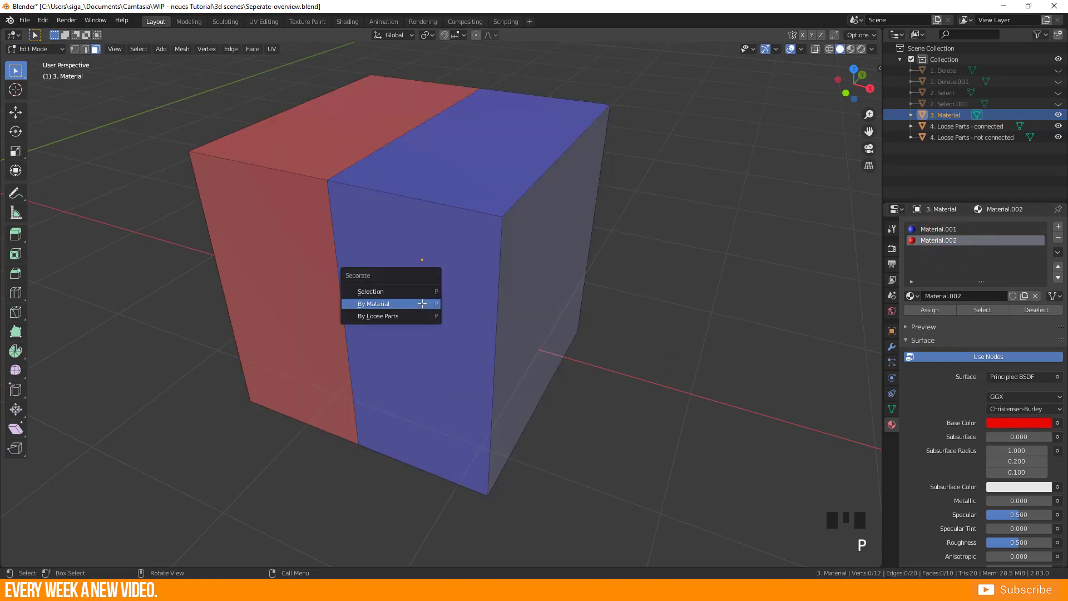
# - Separate the red and blue cube By Material into 3. Material and 3. Material.001
pyautogui.click(373, 303)
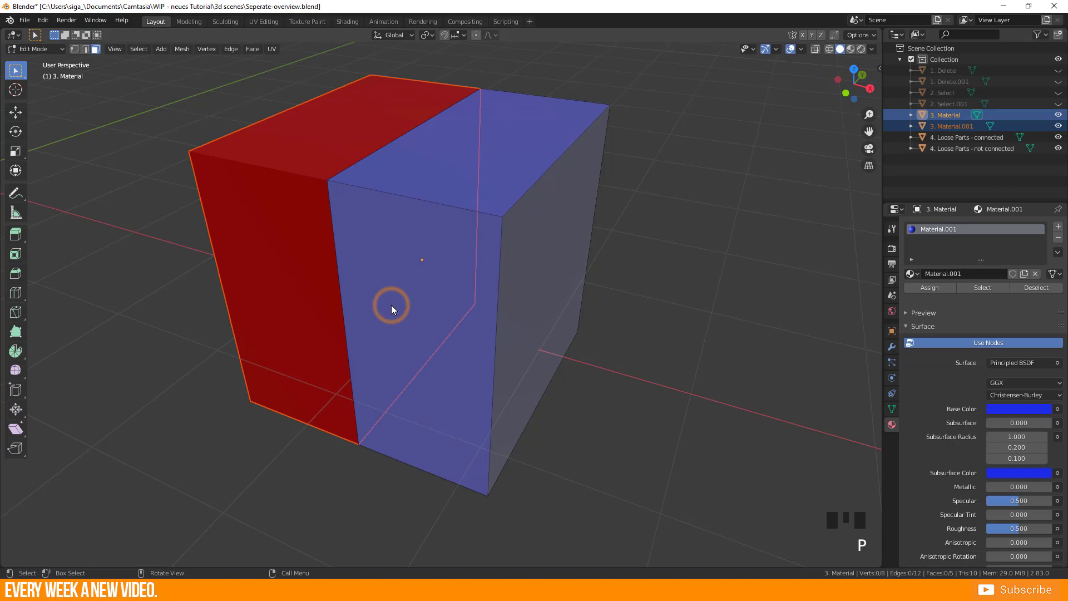
pyautogui.press('g')
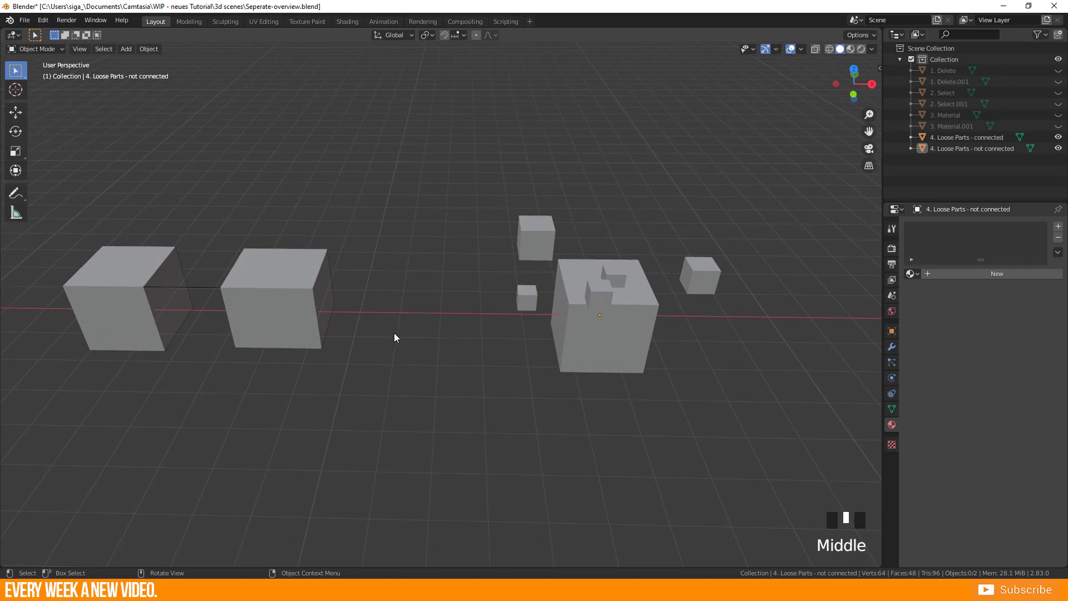
pyautogui.moveTo(467, 323)
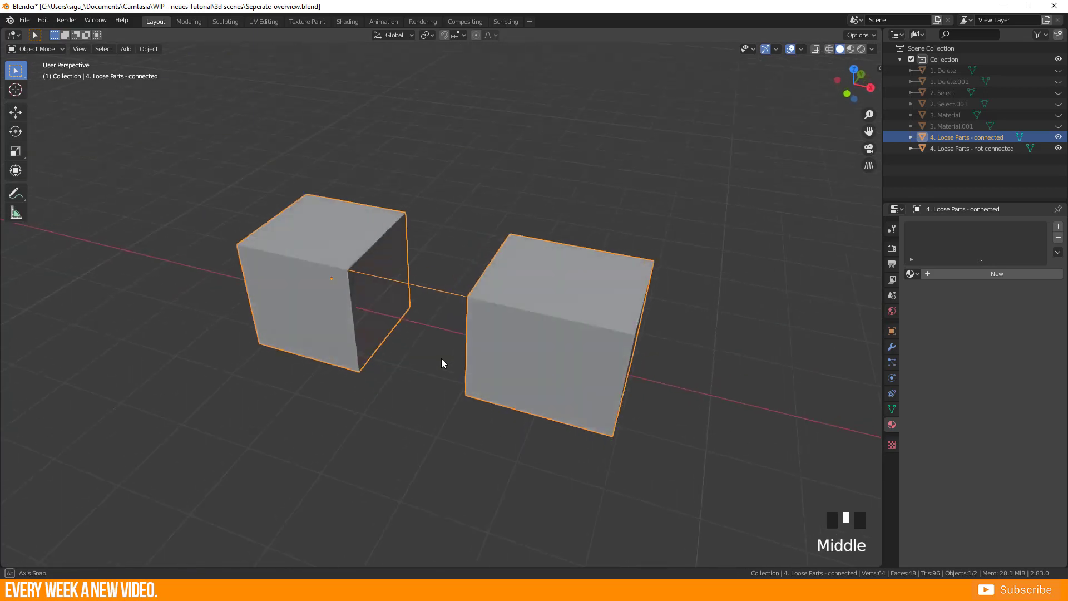
# - Bring up the loose-parts examples: edge-connected cubes and scattered cubes
pyautogui.press('p')
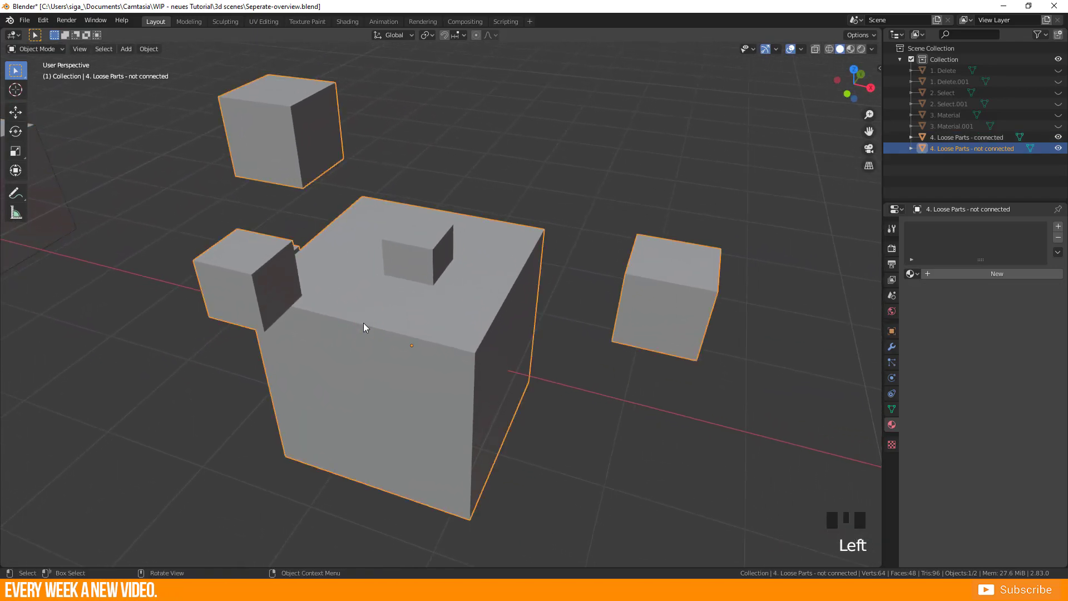
# - Separate the scattered cubes By Loose Parts into objects .001 through .005
pyautogui.press('p')
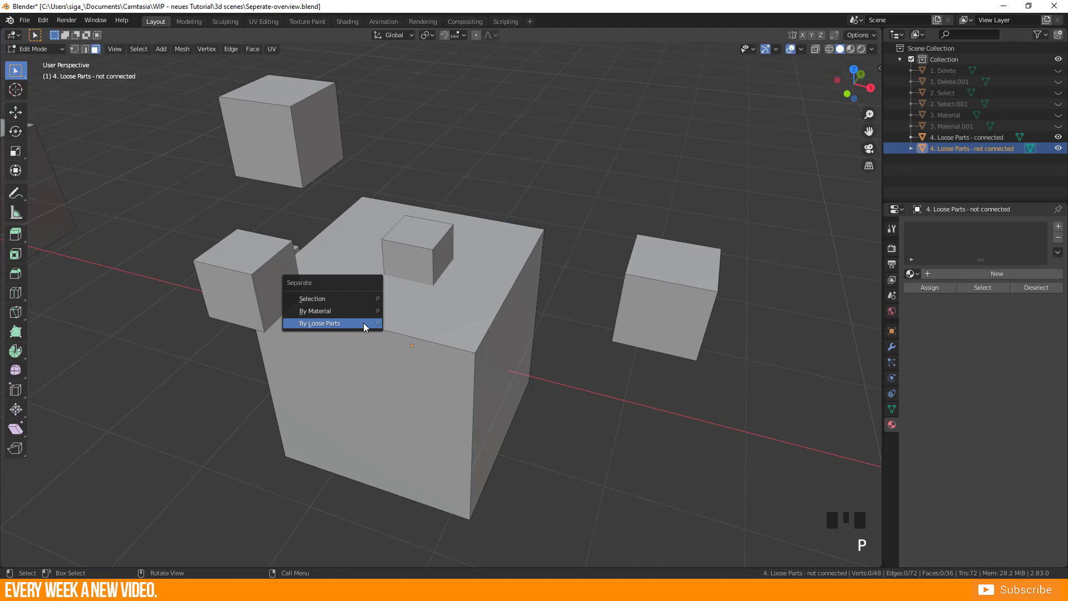
pyautogui.click(319, 323)
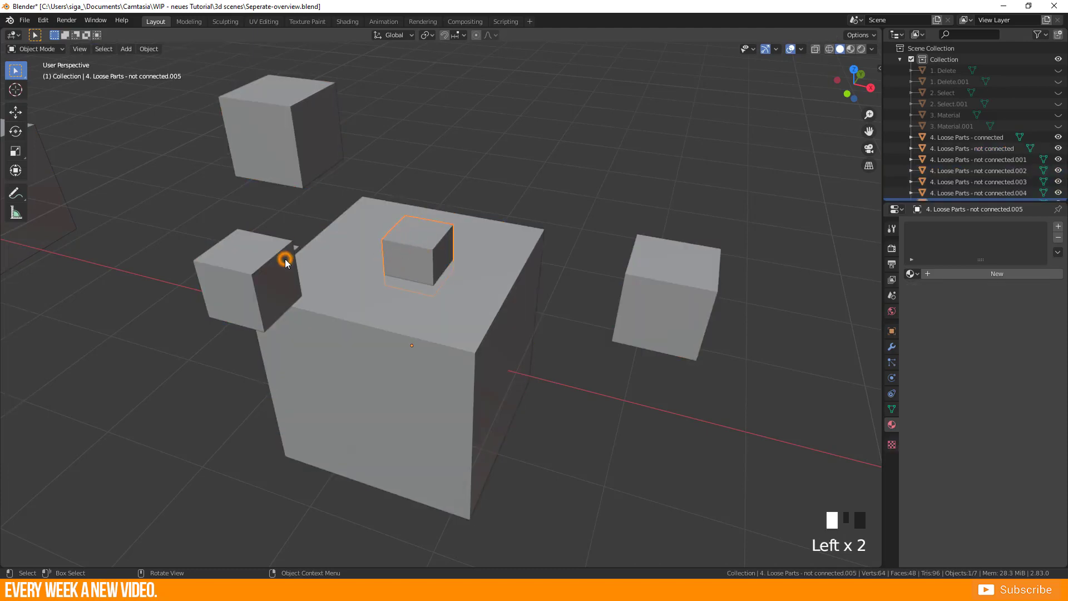
pyautogui.press('g')
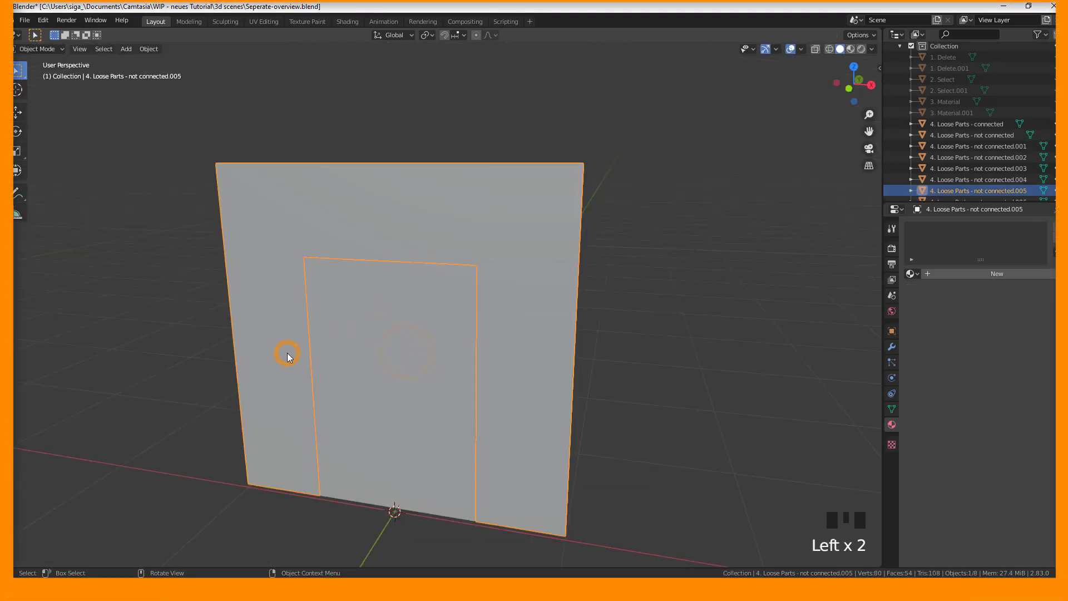
# - Nudge the doorway wall panel slightly and put it into Edit Mode
pyautogui.press('g')
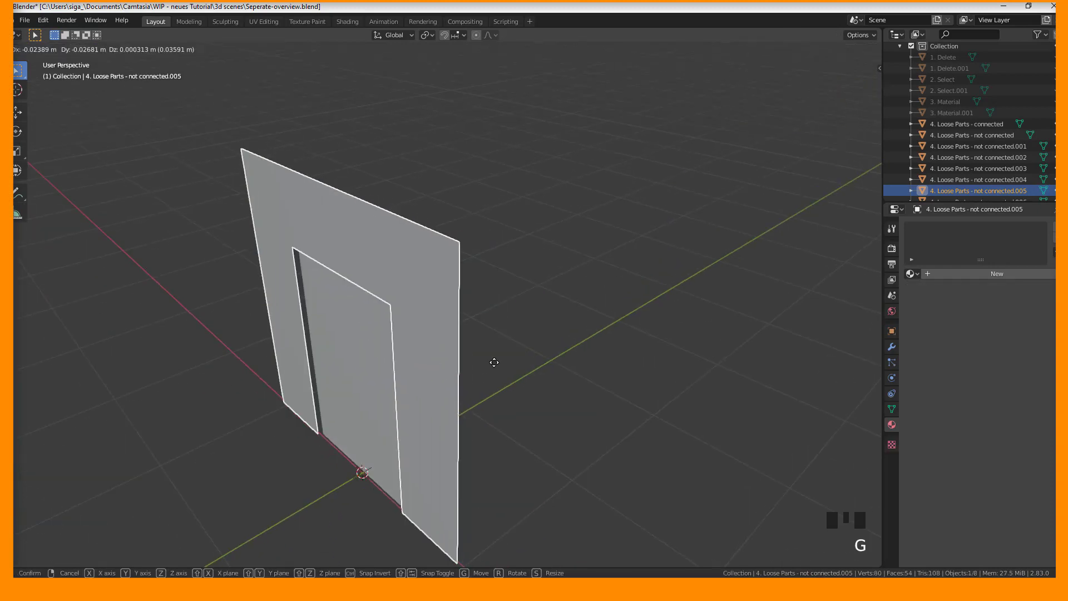
pyautogui.press('Tab')
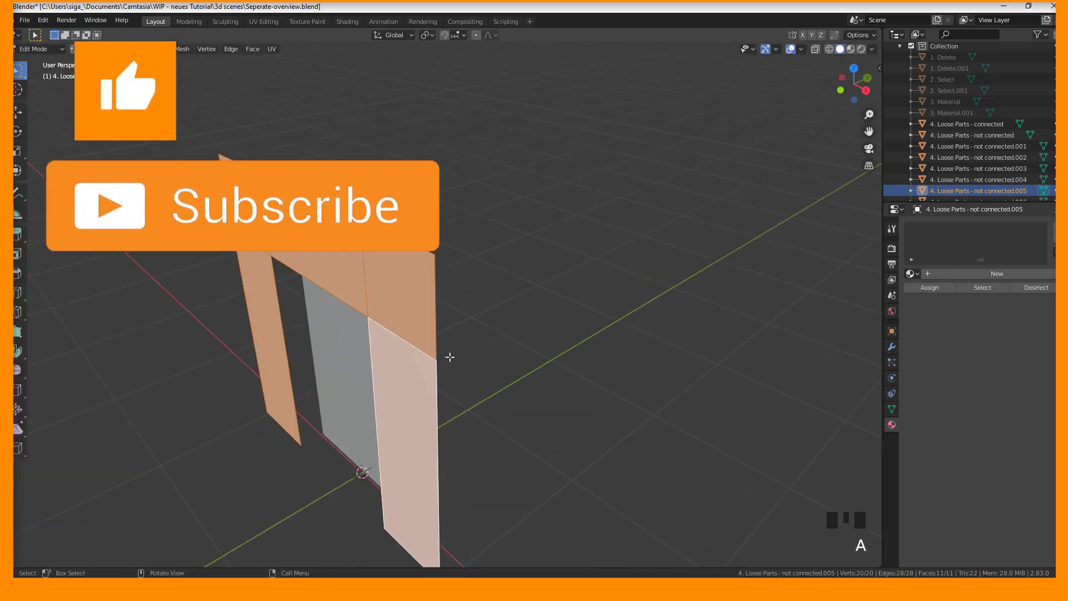